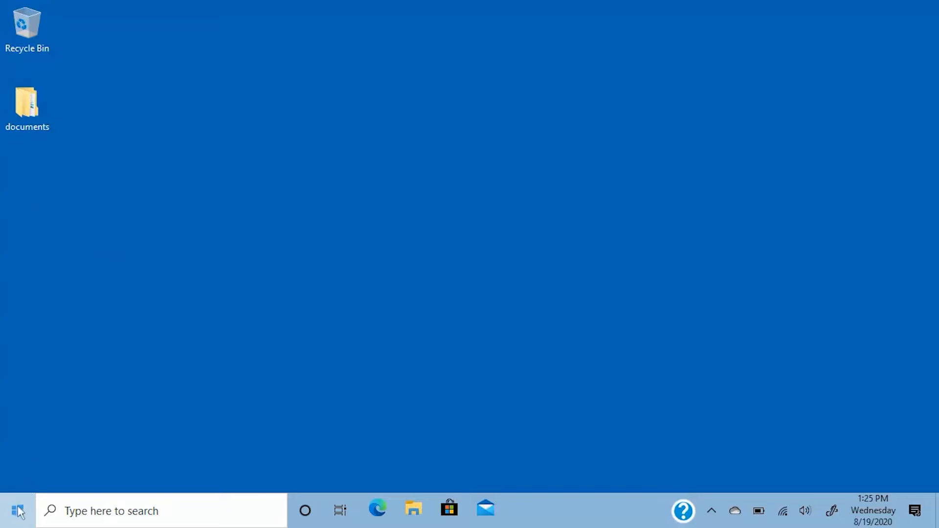
- Search Start for 'power and sleep settings' and launch HP Presence Aware from that page
{"action": "left_click", "coordinate": [16, 511]}
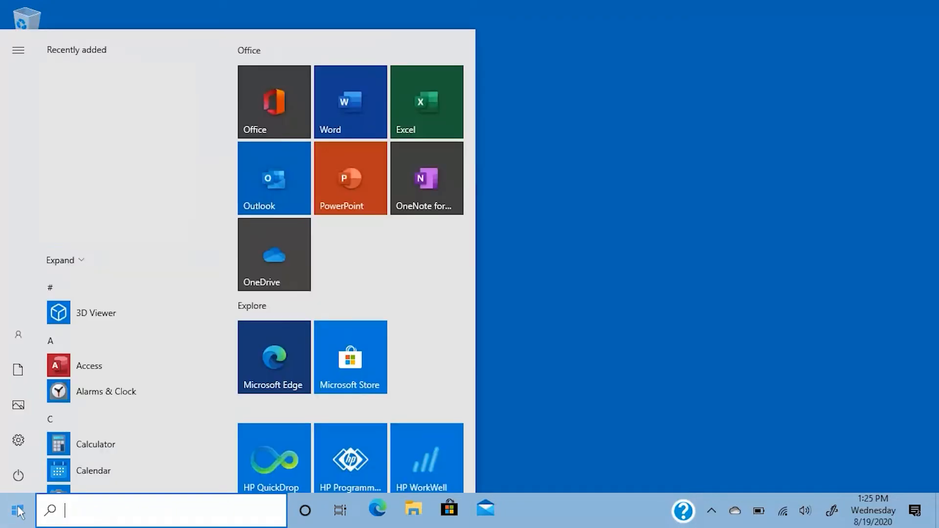
{"action": "type", "text": "power and sleep settings"}
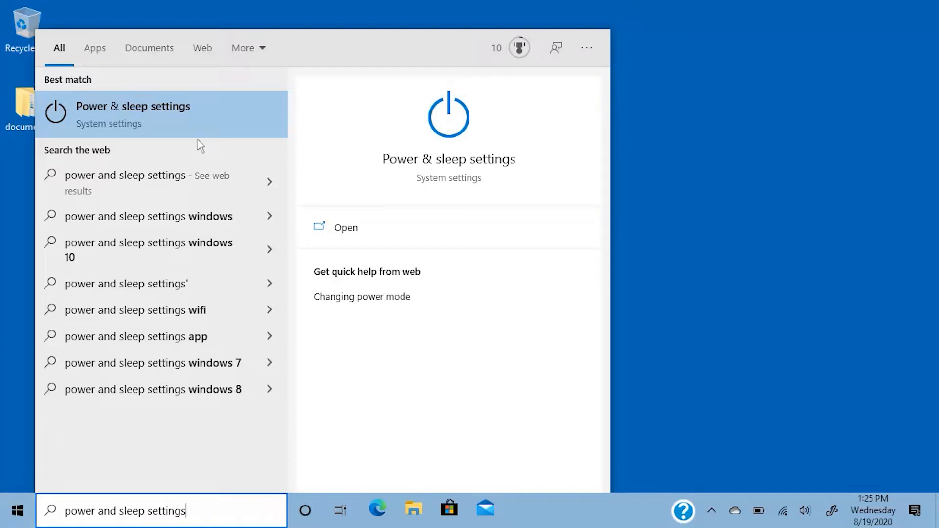
{"action": "left_click", "coordinate": [345, 227]}
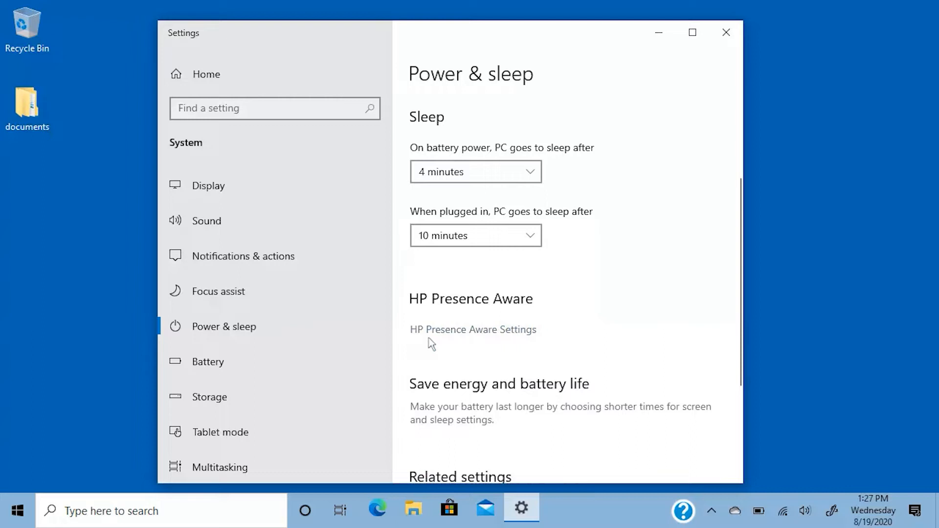
{"action": "left_click", "coordinate": [473, 329]}
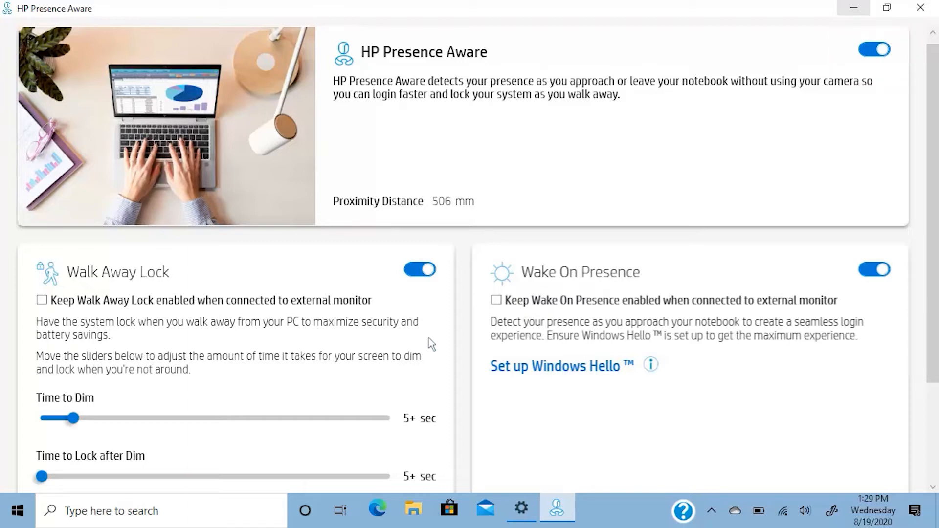
- Enable keeping Walk Away Lock on when an external monitor is connected
{"action": "scroll", "scroll_direction": "down", "scroll_amount": 3}
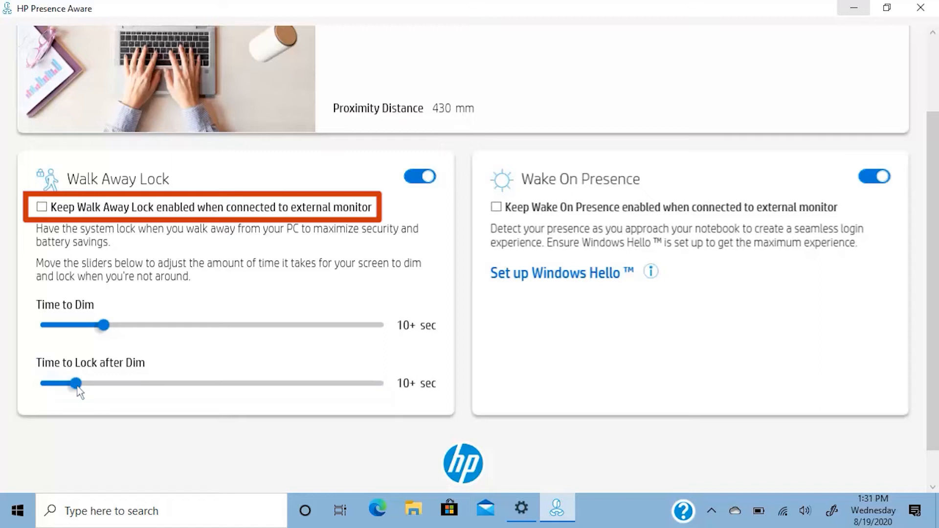
{"action": "mouse_move", "coordinate": [70, 340]}
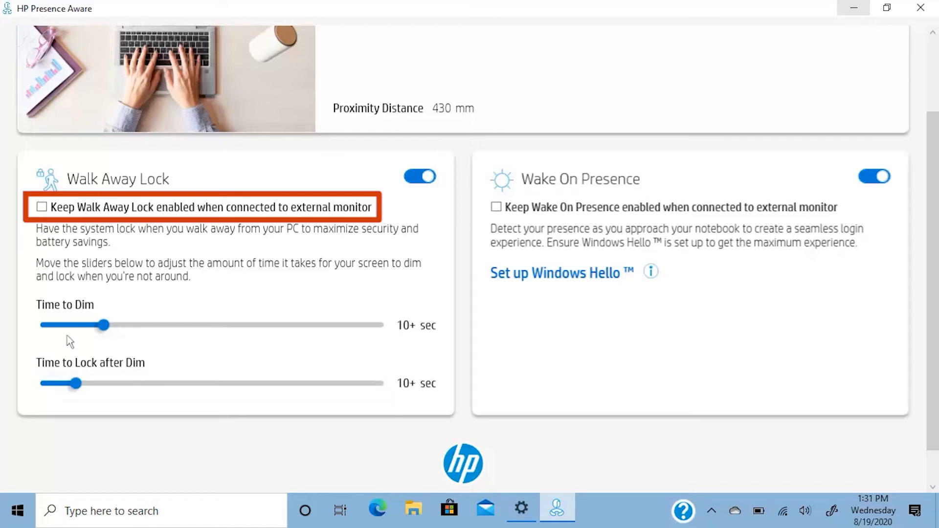
{"action": "left_click", "coordinate": [41, 208]}
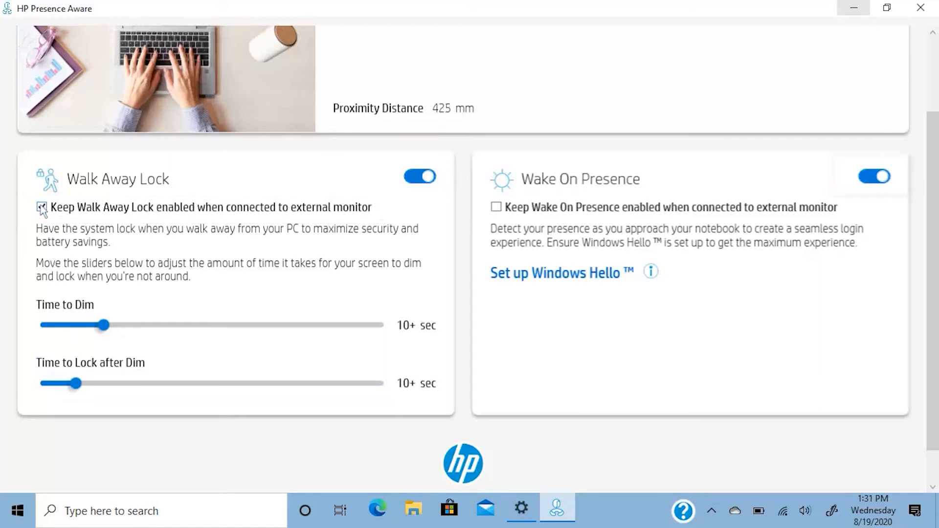